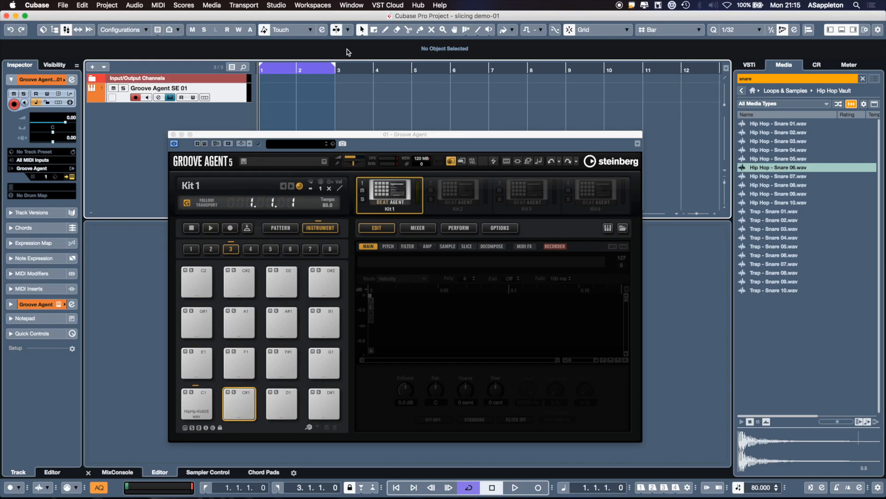
Preview Hip Hop - Snare 05.wav and Hip Hop - Snare 06.wav from the MediaBay snare results
click(777, 158)
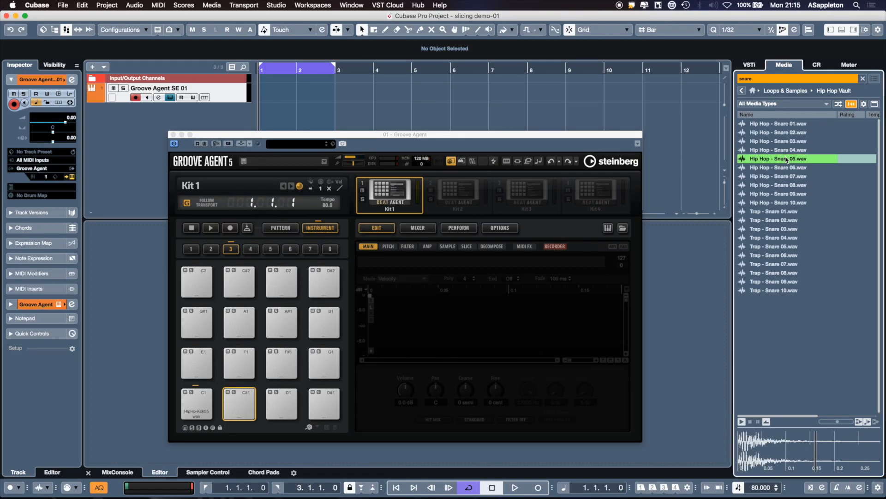
click(777, 167)
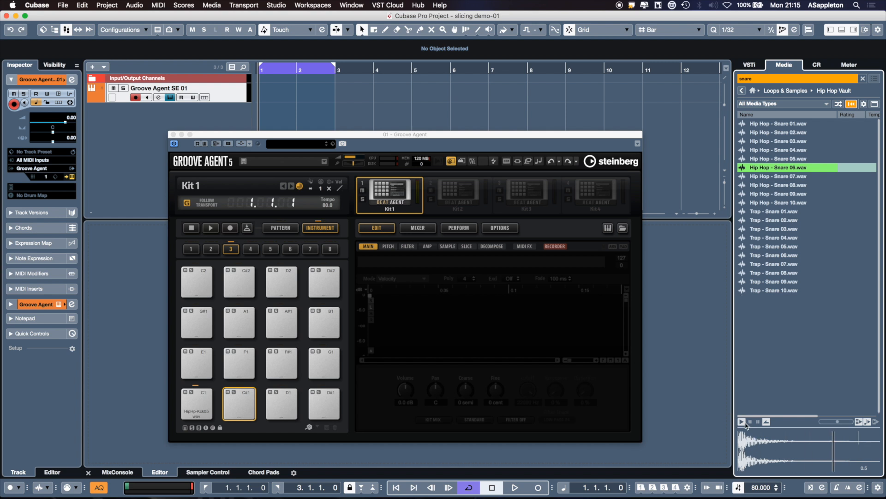